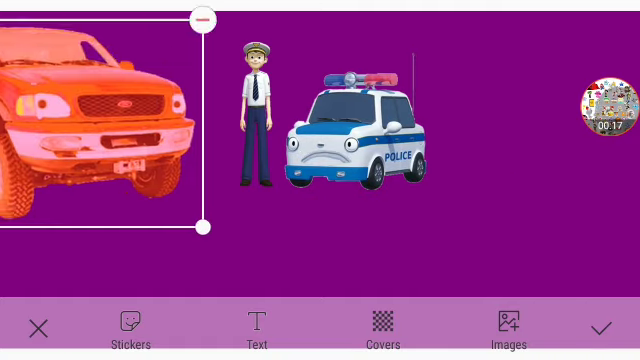
Step: Delete the orange pickup truck and the cartoon police officer, keeping the cartoon police car
drag(100, 120, 420, 230)
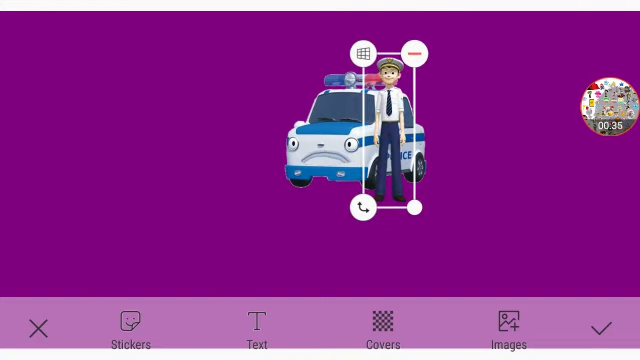
click(414, 50)
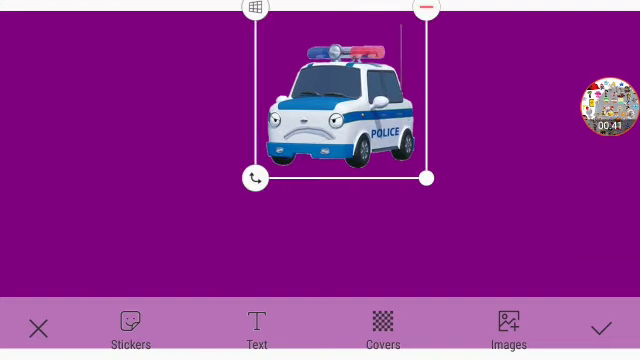
click(428, 8)
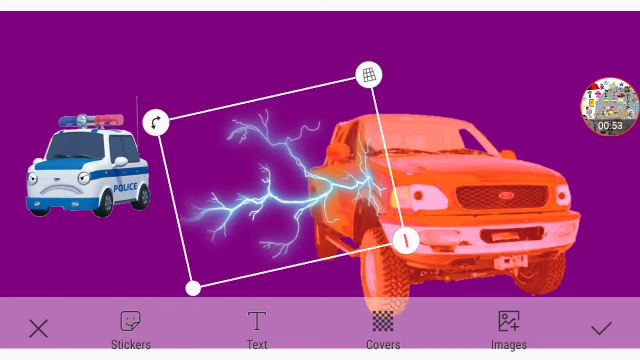
click(78, 184)
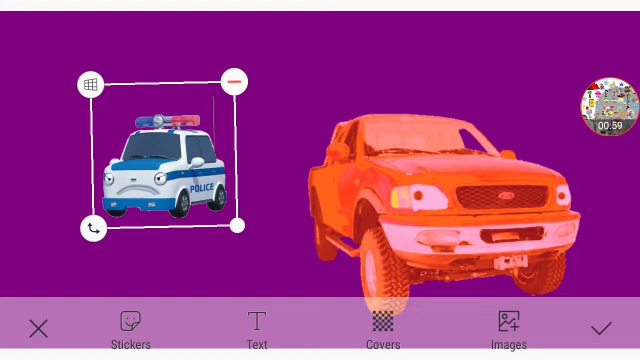
click(430, 190)
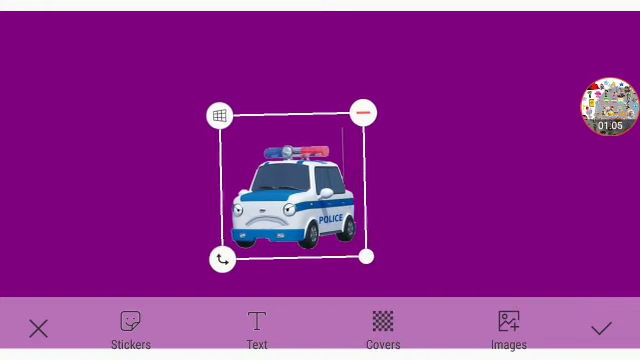
Step: Position the newly added puppet officer, police car and coat puppet beside the cartoon police car
drag(290, 196, 340, 210)
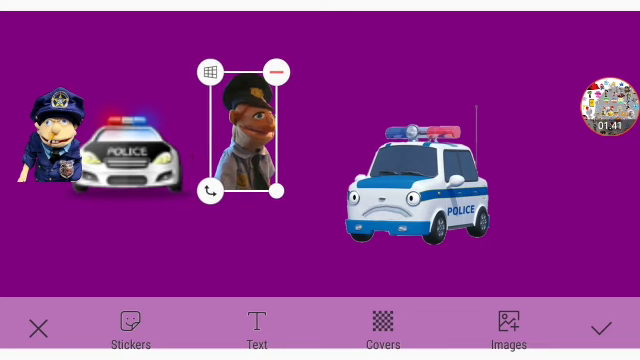
Step: Enlarge the puppets and place a standing cartoon police officer beside the cartoon police car
drag(240, 130, 130, 150)
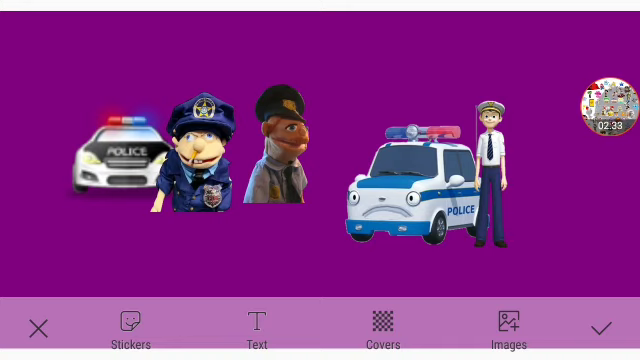
click(508, 180)
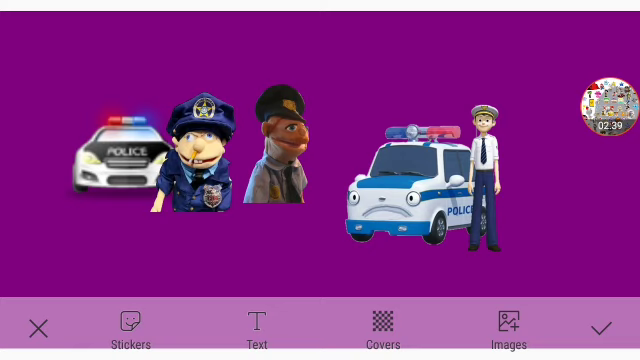
click(490, 176)
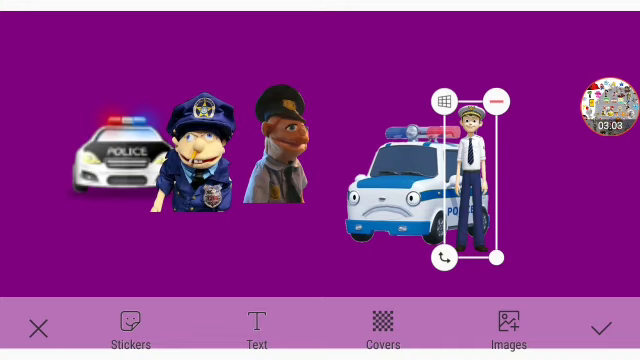
Step: Delete the cartoon officer and shrink the puppet officer onto the left police car
click(500, 100)
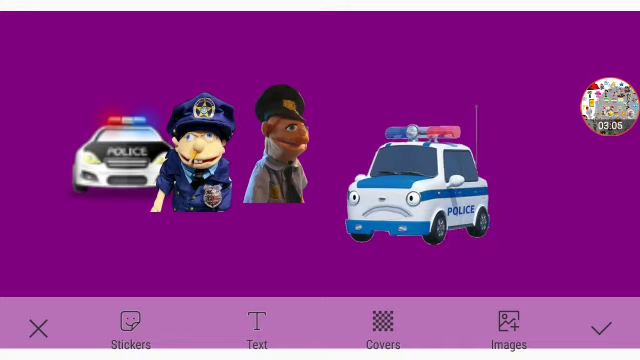
click(420, 176)
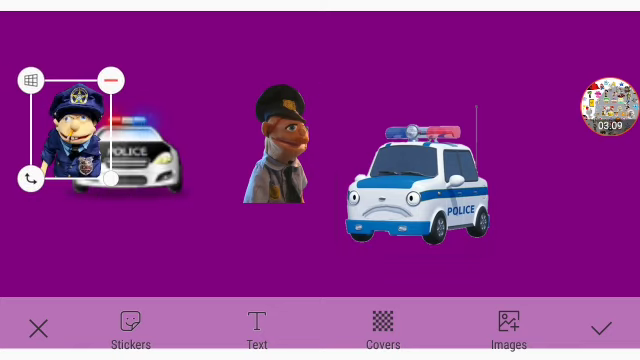
drag(284, 156, 172, 144)
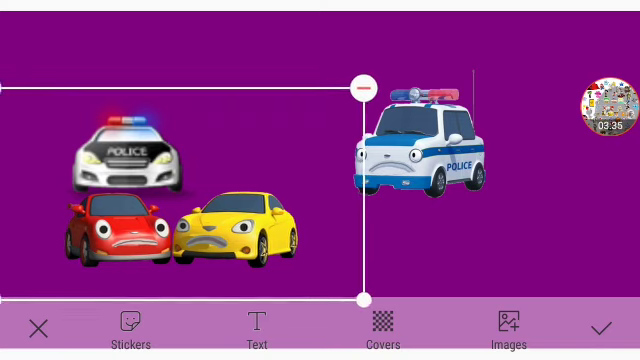
Step: Delete the red and yellow cartoon cars, leaving only the two police cars
click(362, 88)
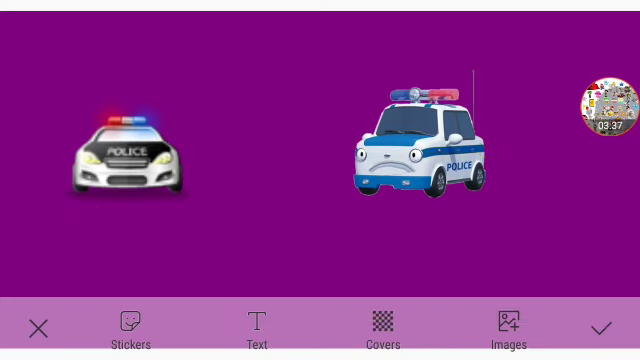